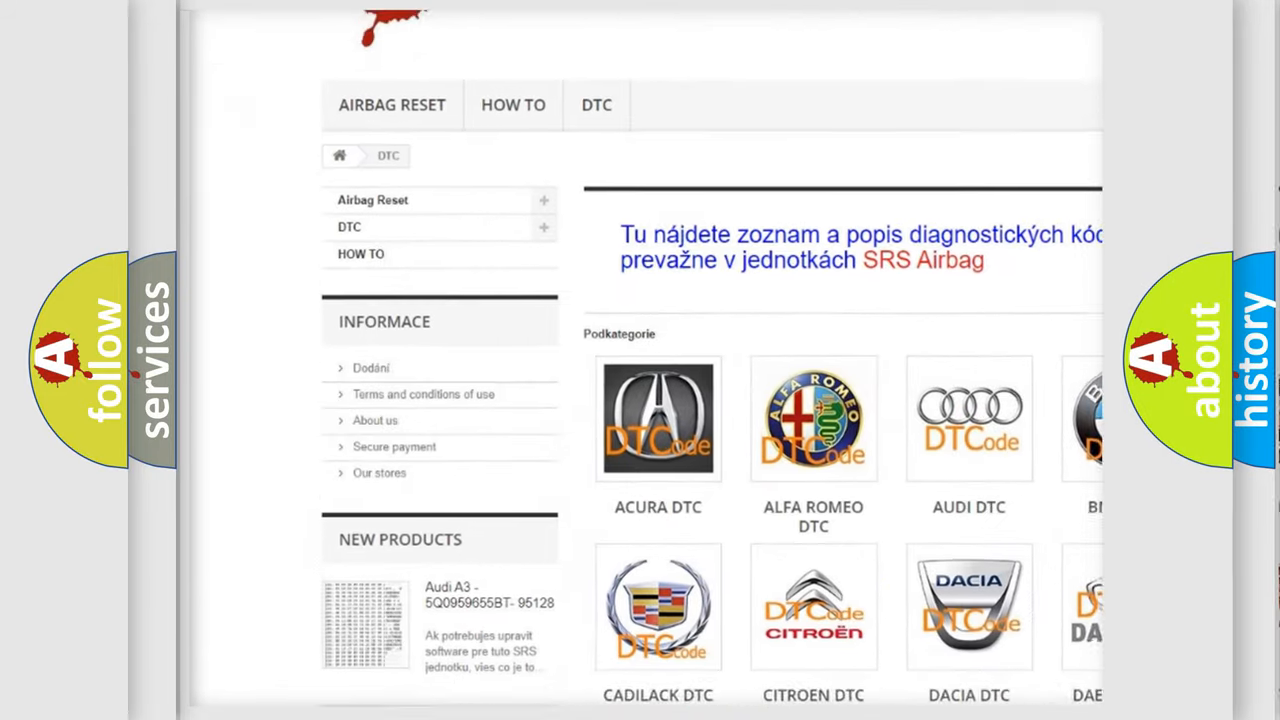
scroll("down", 3)
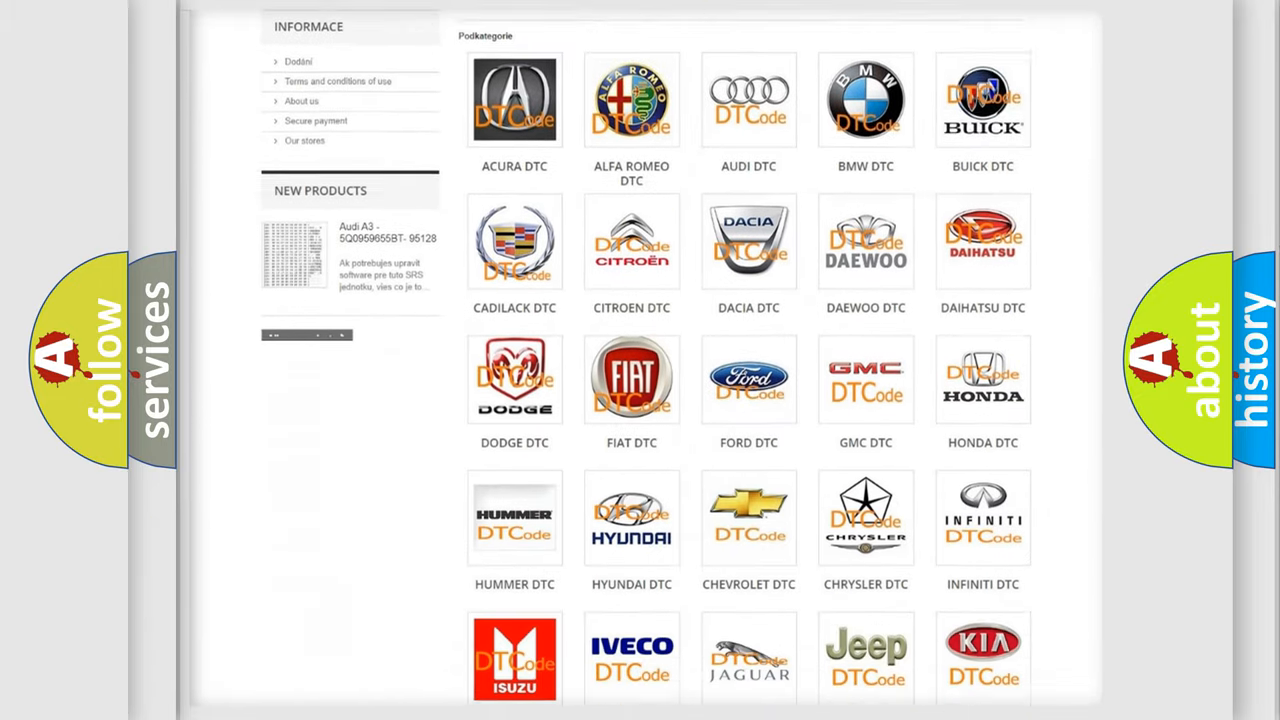
scroll("down", 3)
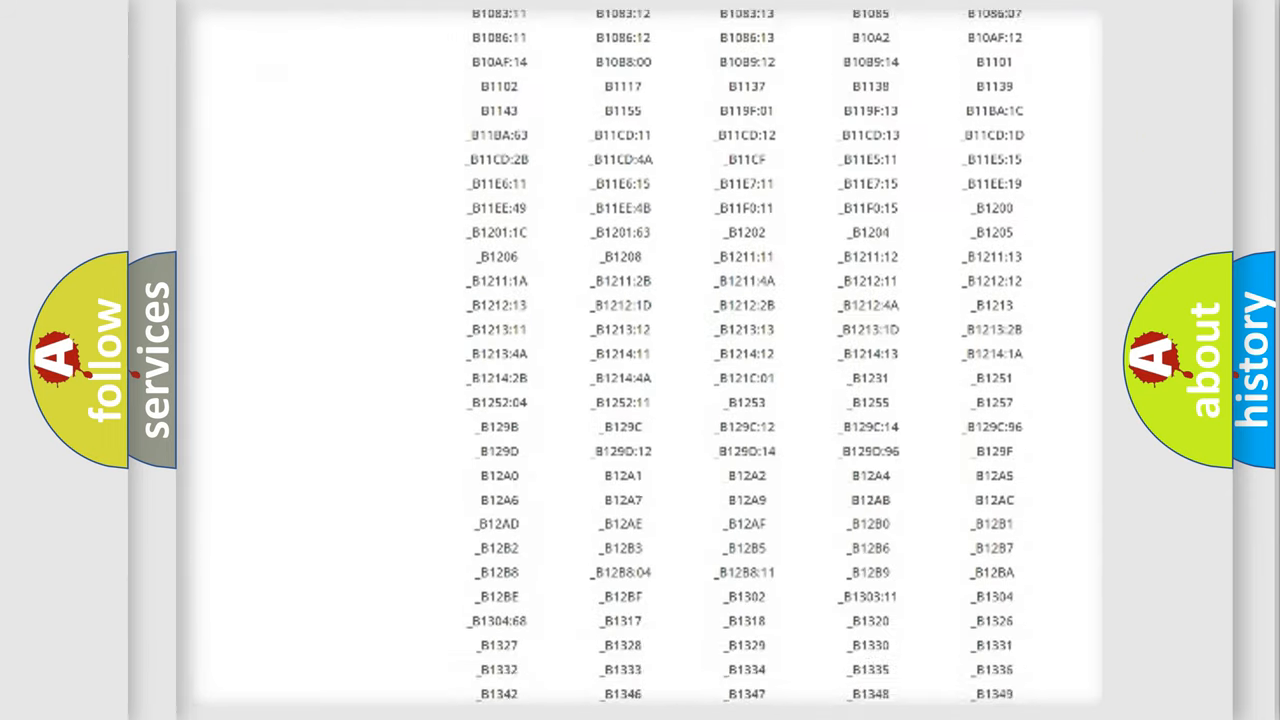
scroll("down", 3)
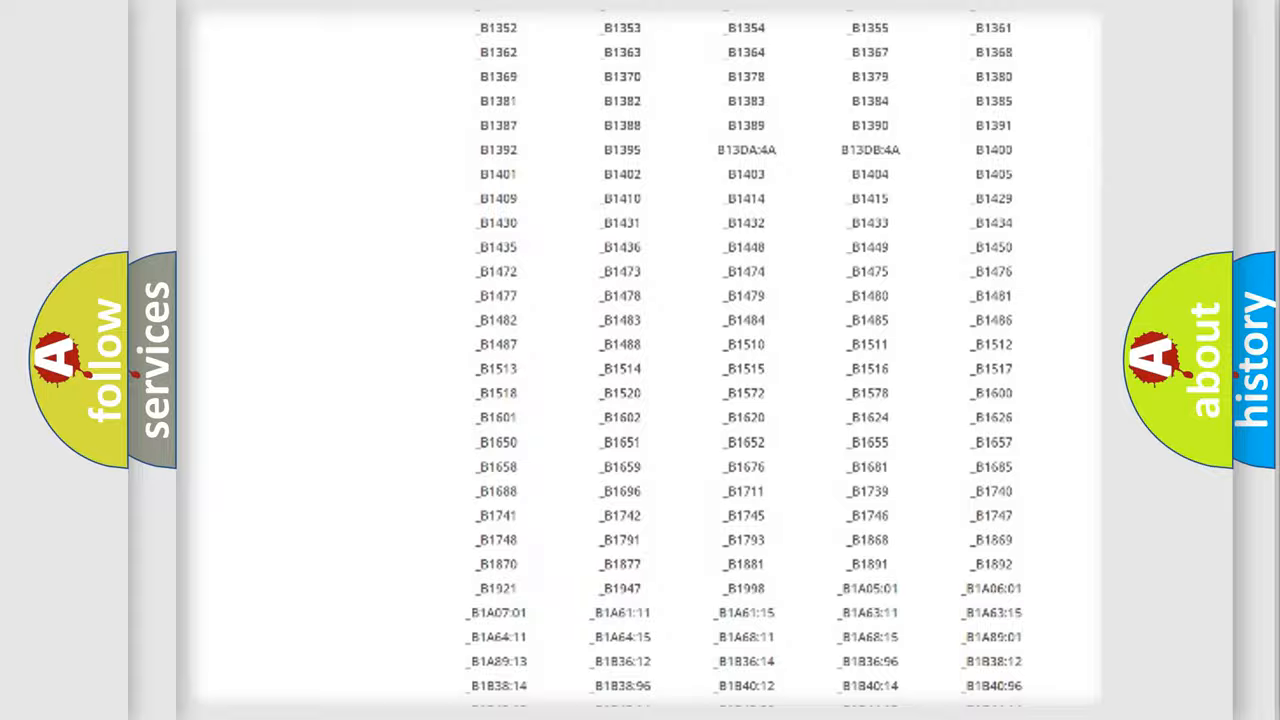